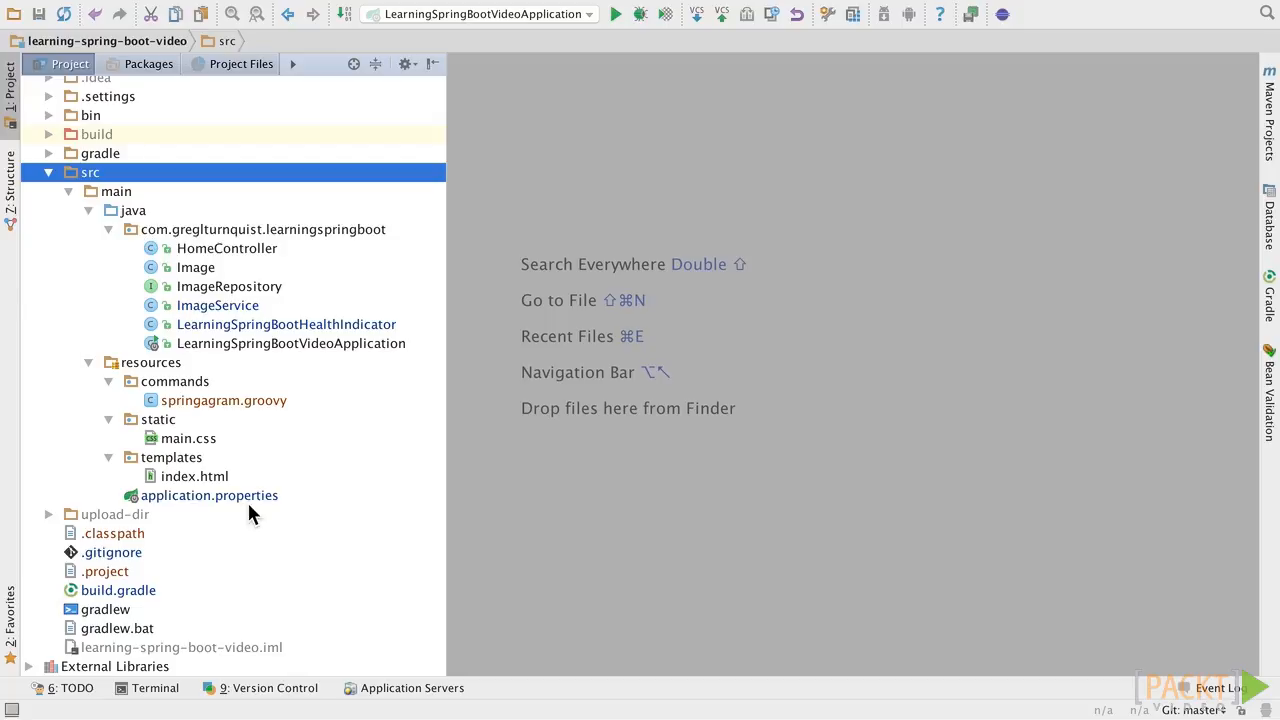
Add compile('org.springframework.boot:spring-boot-starter-websocket') to build.gradle dependencies and refresh Gradle.
{"action": "double_click", "coordinate": [116, 590]}
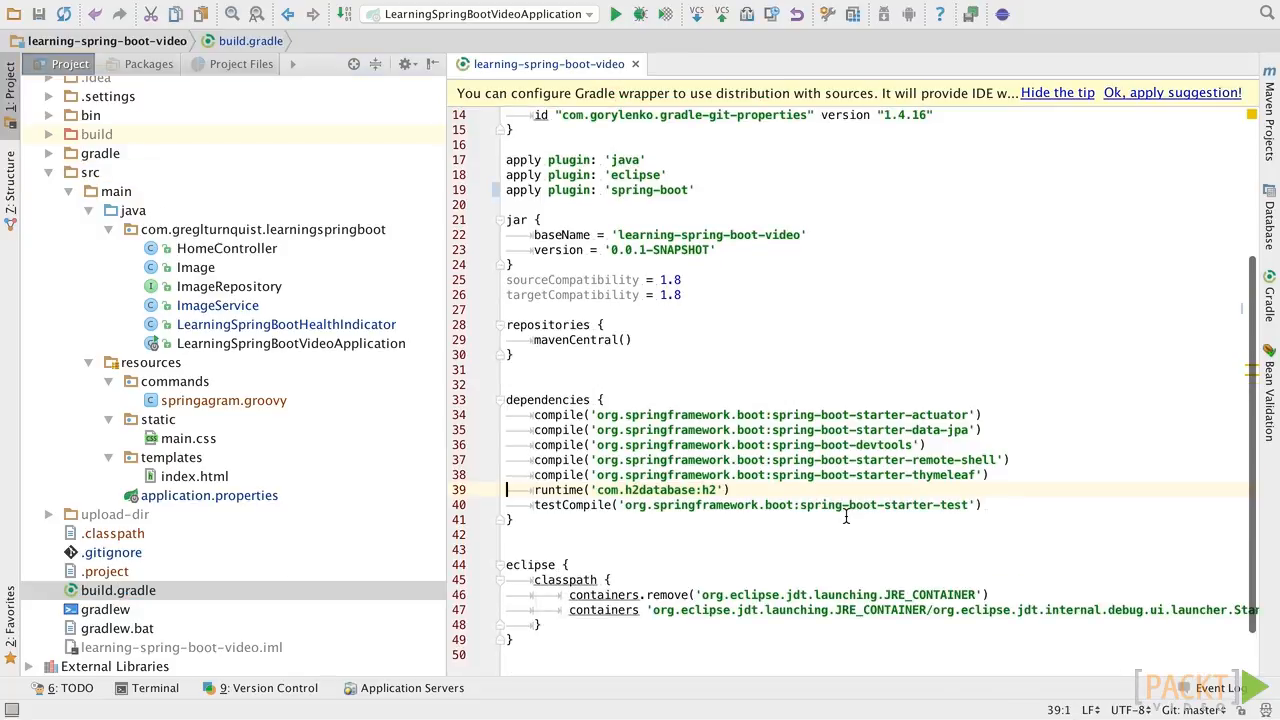
{"action": "left_click", "coordinate": [988, 475]}
{"action": "type", "text": "compile('org.springframework.boot:spring-boot-starter-websocket')"}
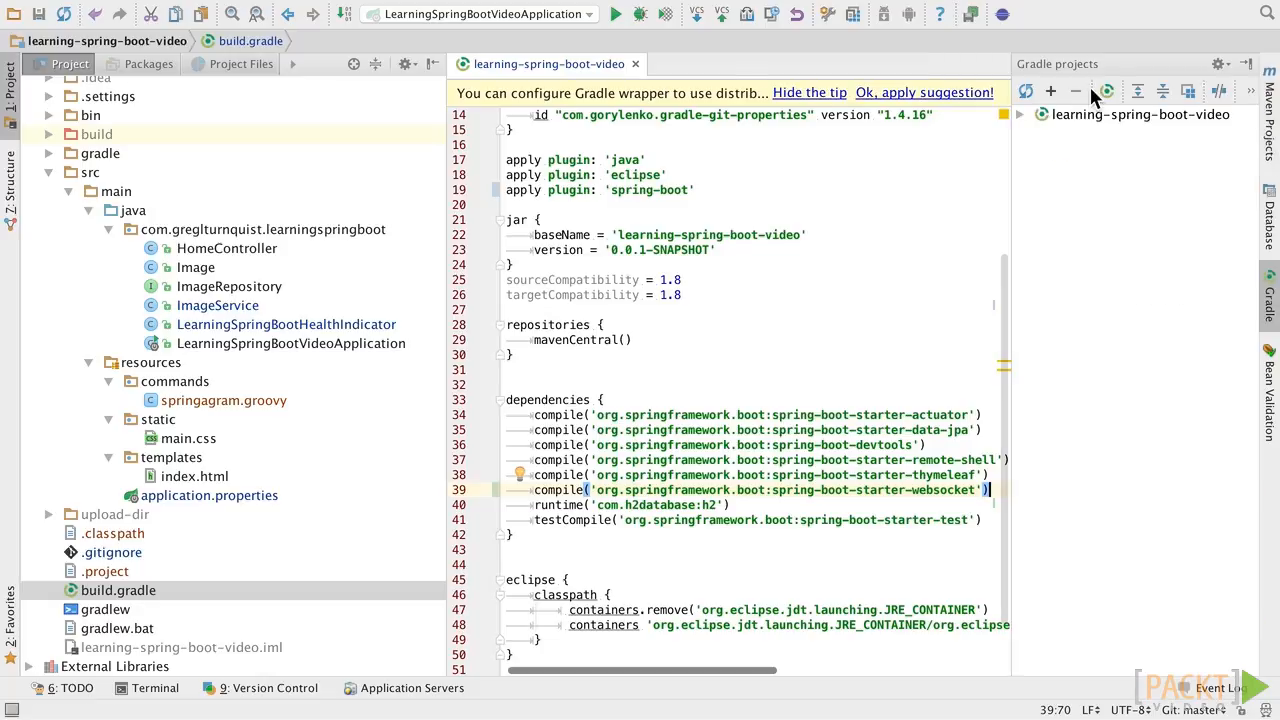
{"action": "left_click", "coordinate": [1030, 114]}
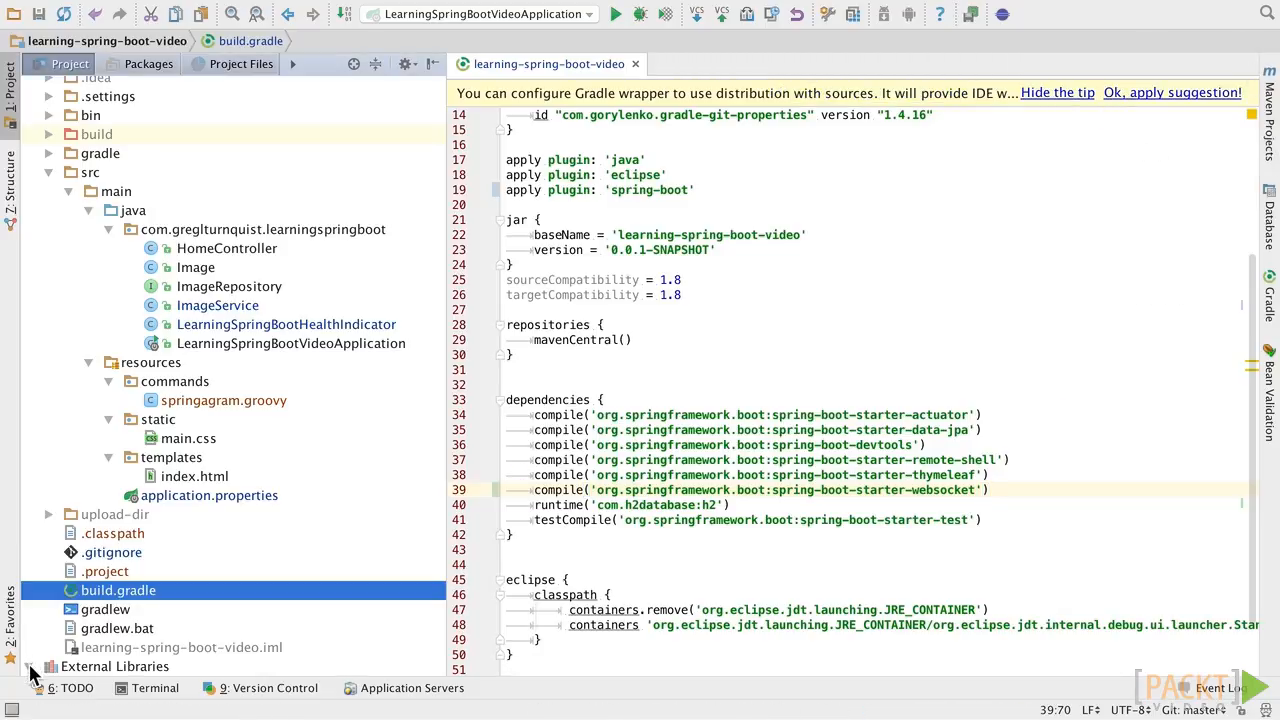
Check External Libraries for spring-boot-starter-websocket 1.3.5, spring-websocket and spring-messaging 4.2.6.
{"action": "left_click", "coordinate": [47, 666]}
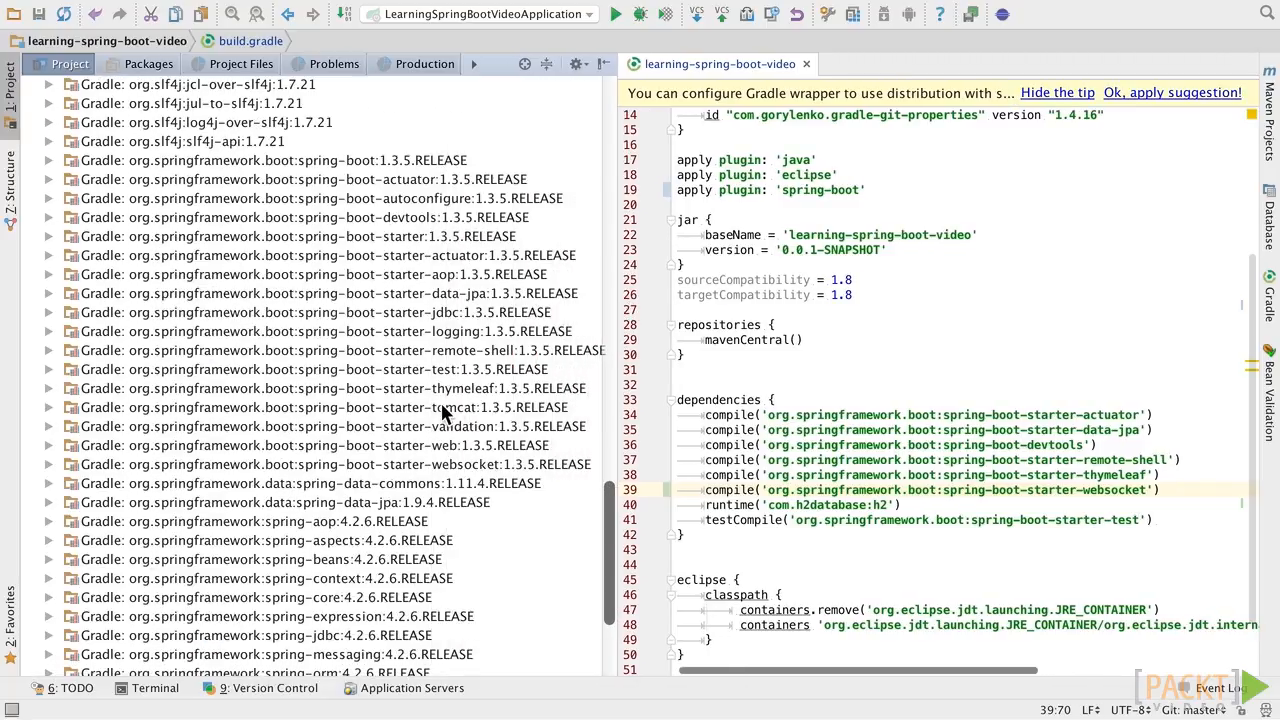
{"action": "left_click", "coordinate": [330, 464]}
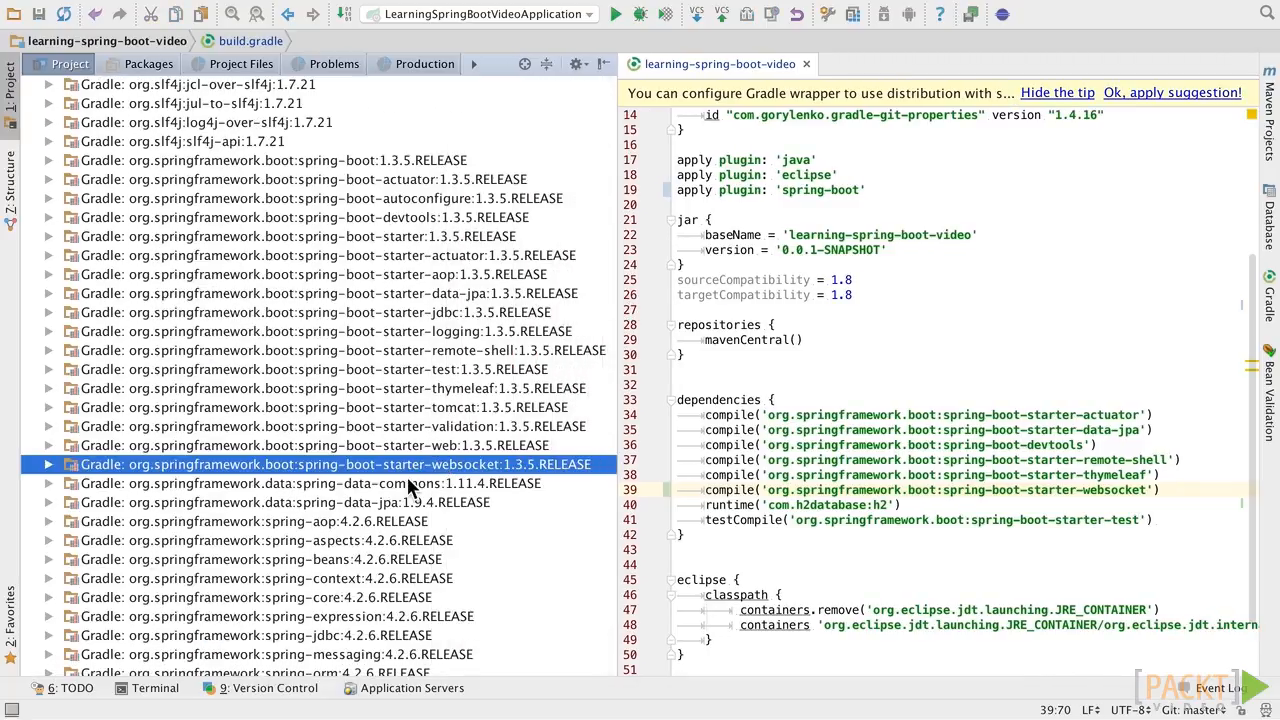
{"action": "scroll", "scroll_direction": "down", "scroll_amount": 3}
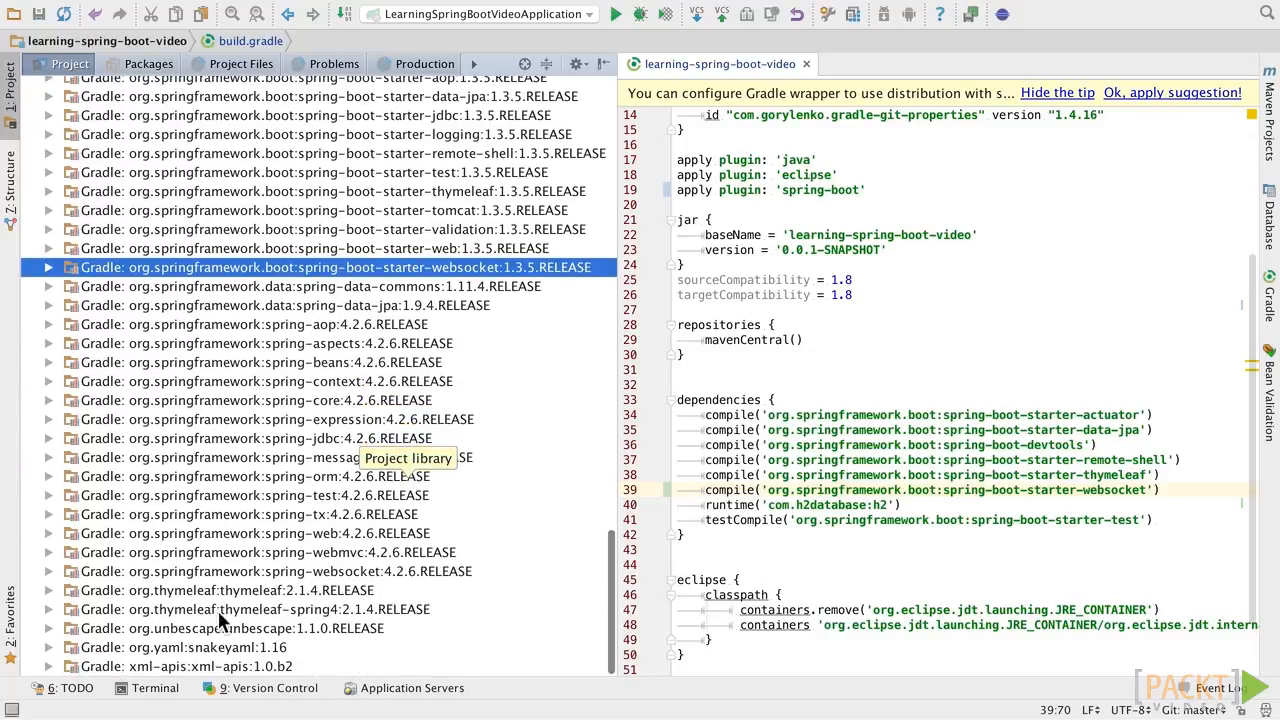
{"action": "left_click", "coordinate": [320, 571]}
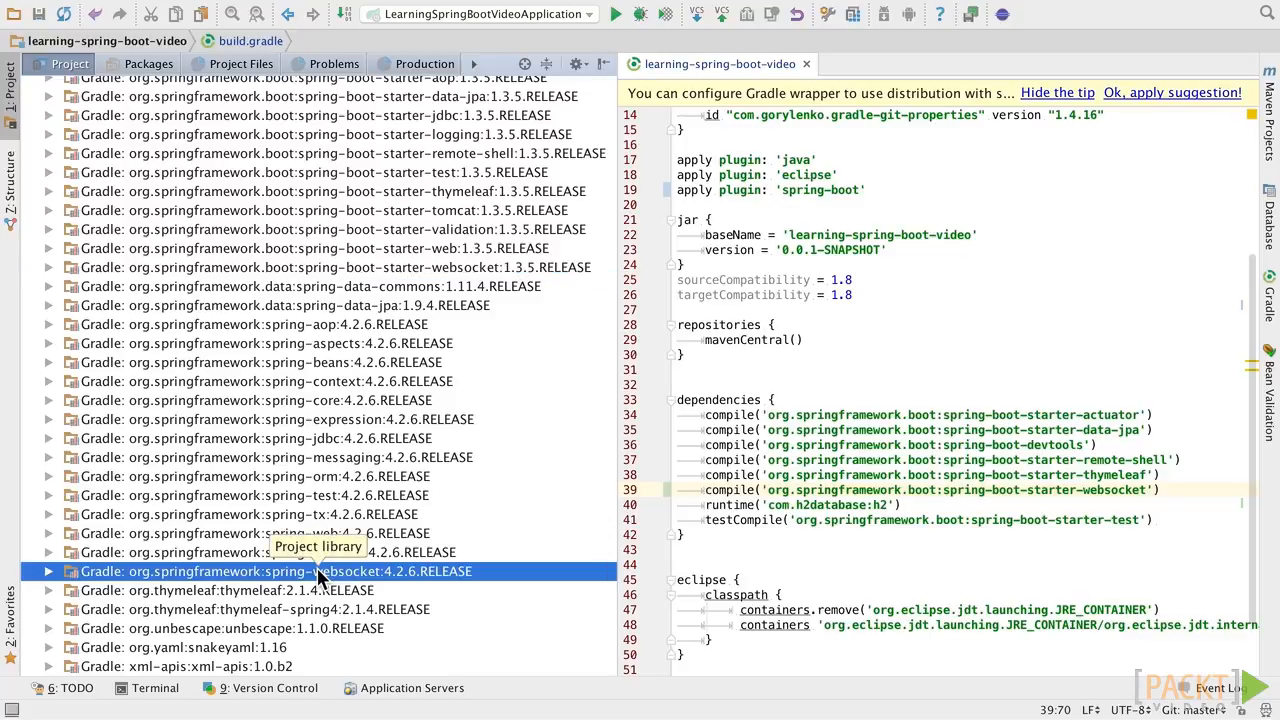
{"action": "left_click", "coordinate": [325, 457]}
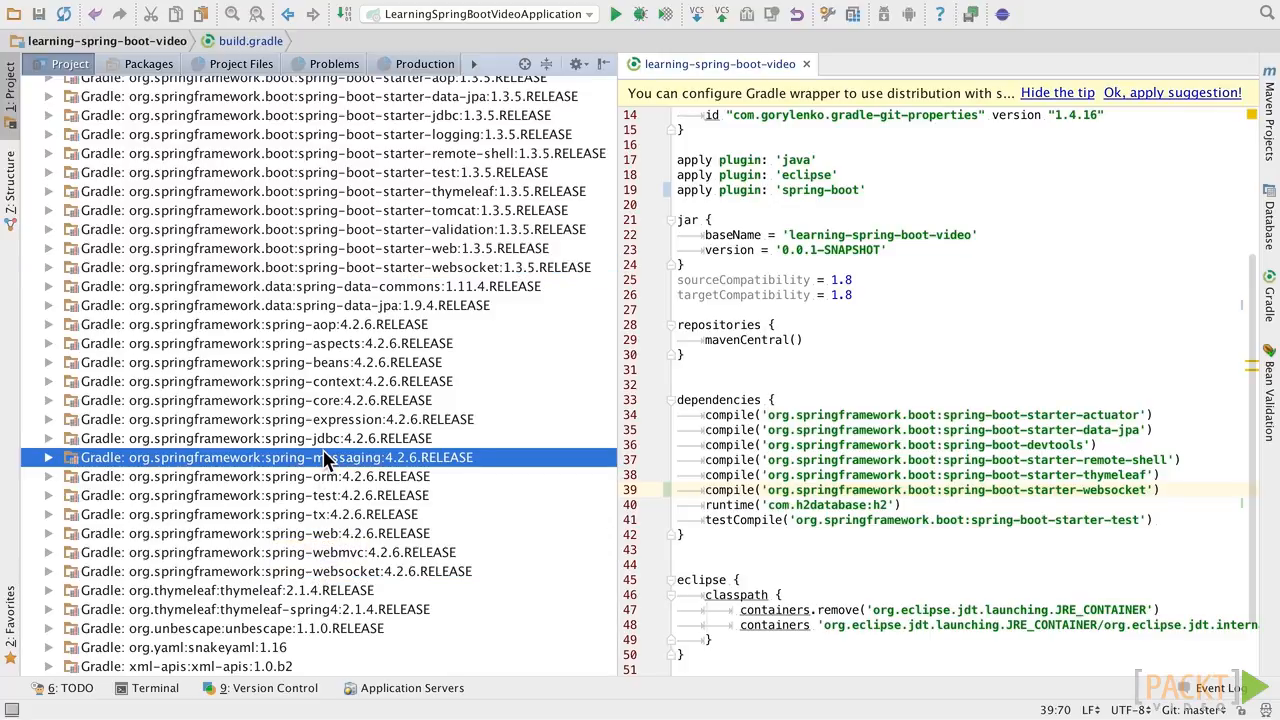
{"action": "mouse_move", "coordinate": [282, 442]}
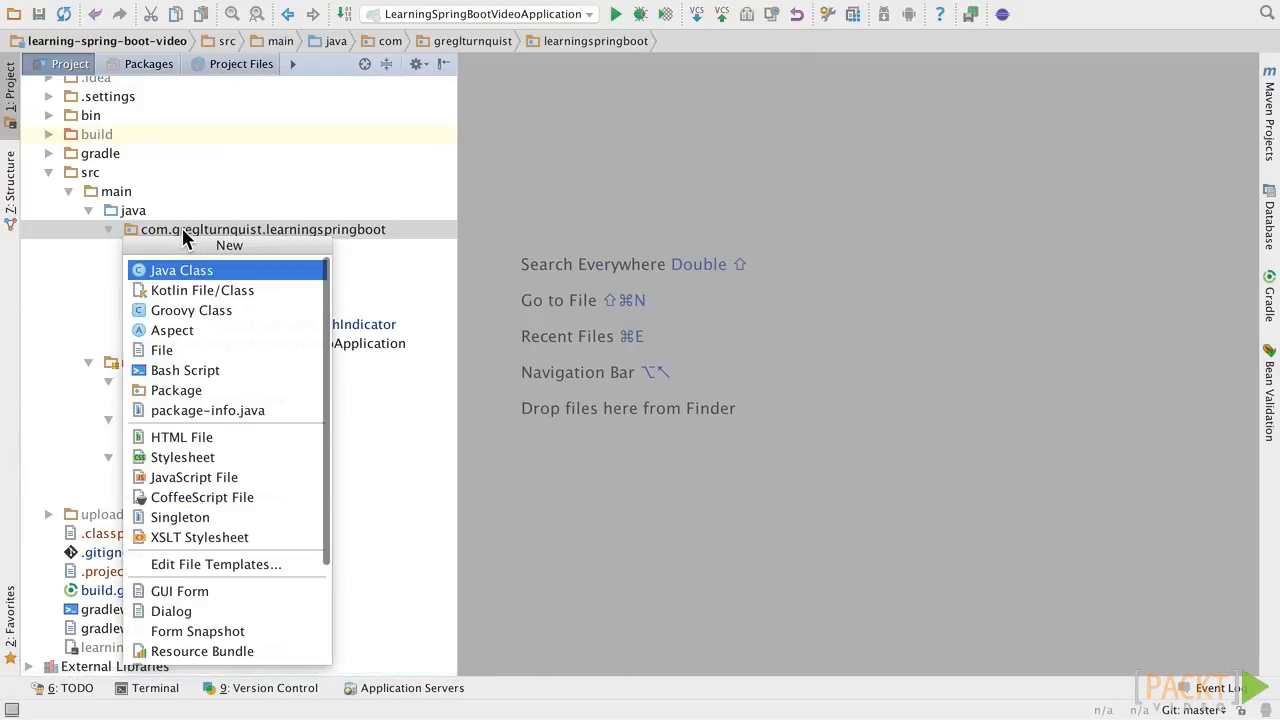
{"action": "left_click", "coordinate": [181, 270]}
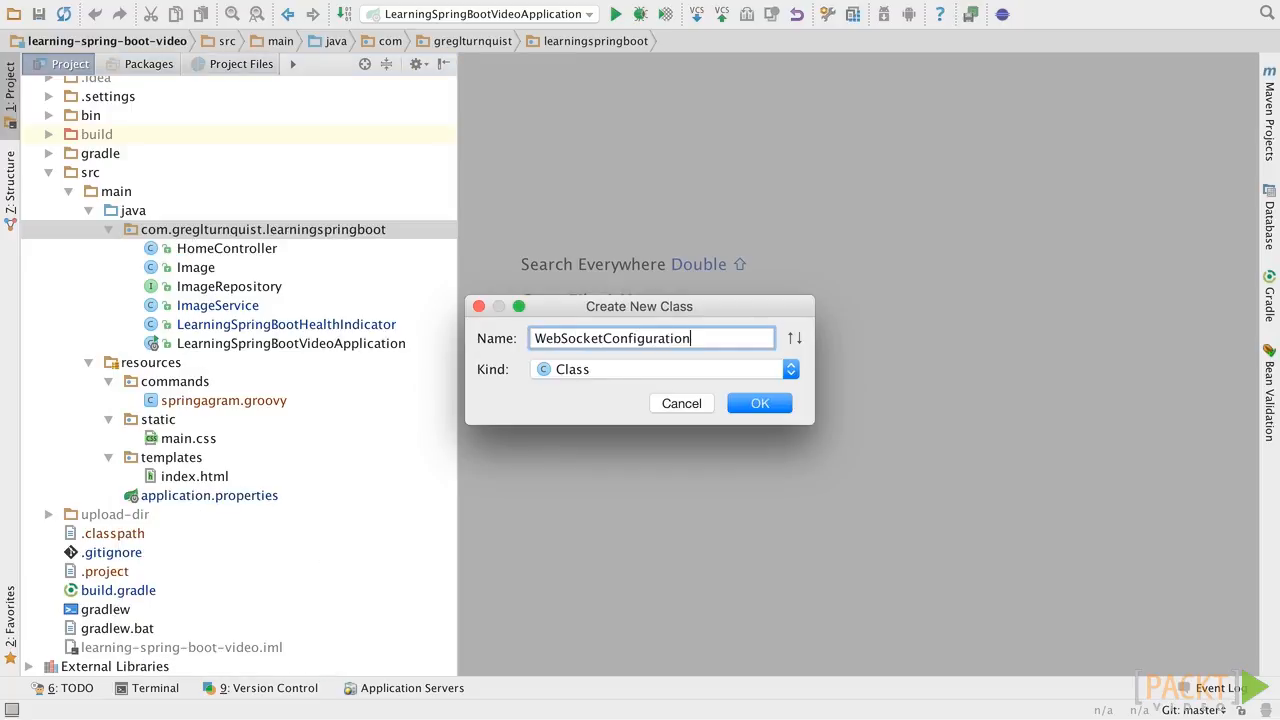
{"action": "left_click", "coordinate": [759, 403]}
{"action": "type", "text": "@Configuration"}
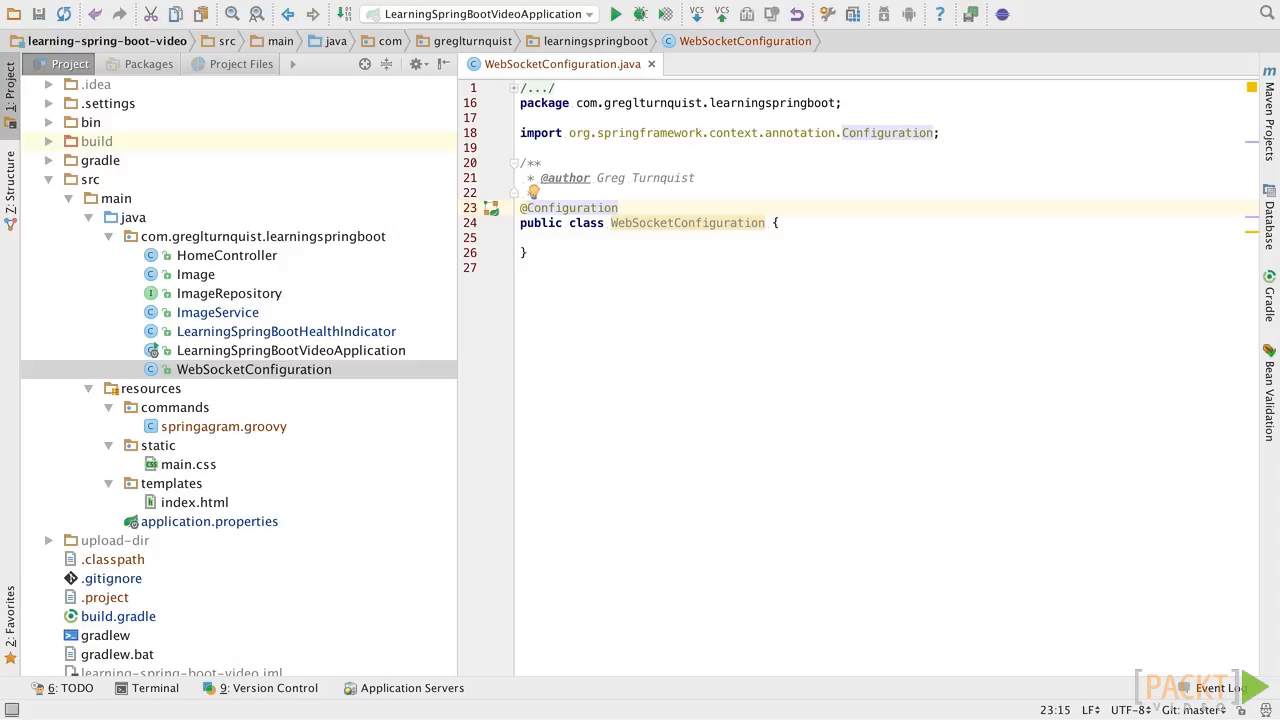
{"action": "type", "text": "@EnableWebSocketMessageBroker"}
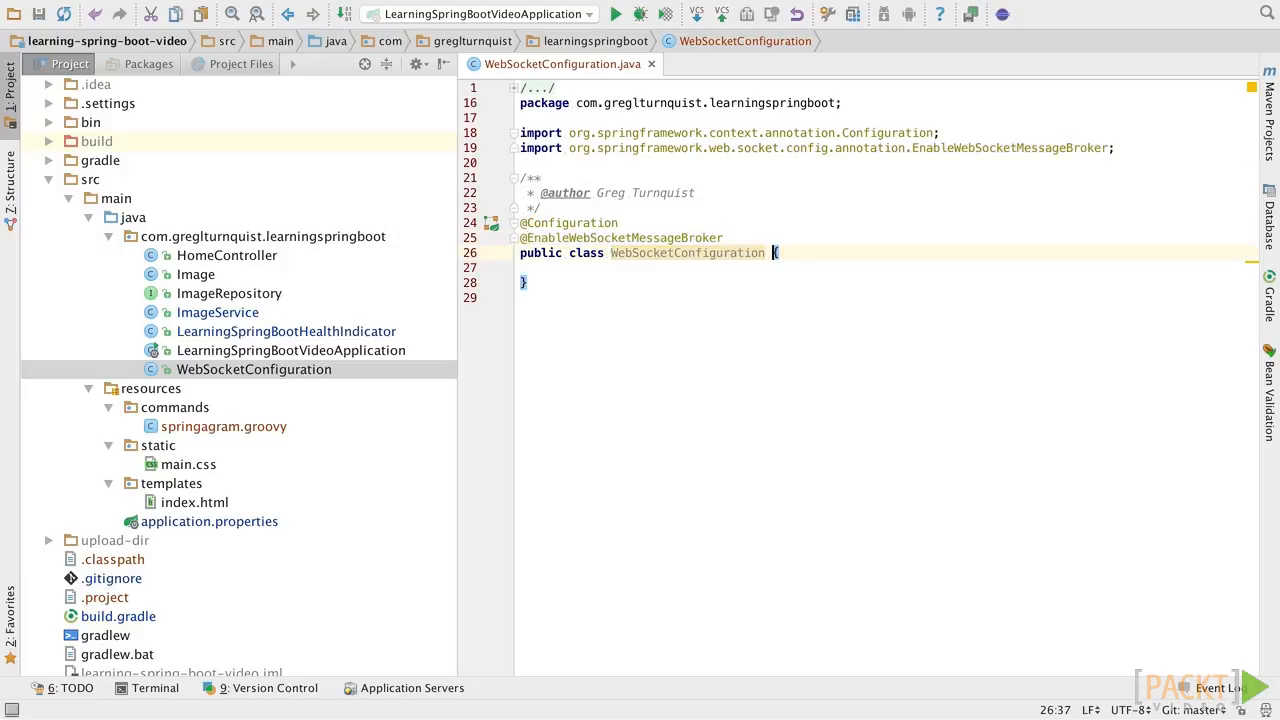
{"action": "type", "text": "e"}
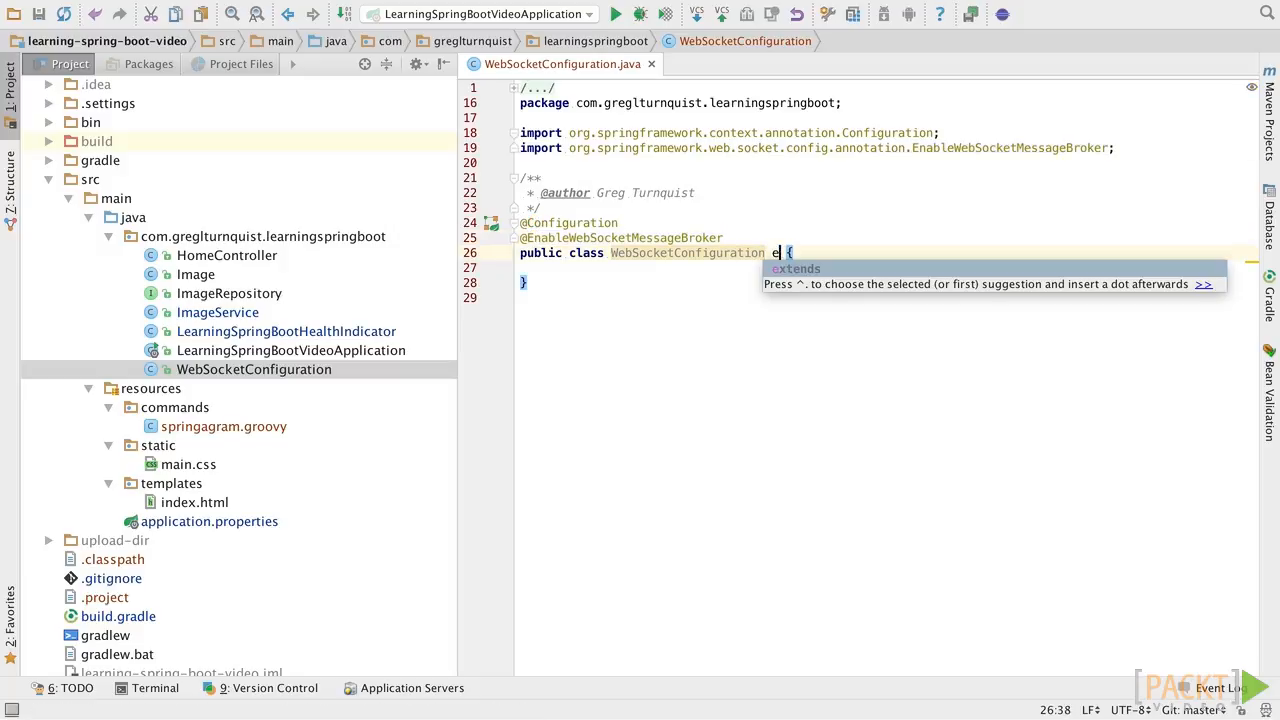
{"action": "type", "text": "xtends Abstr"}
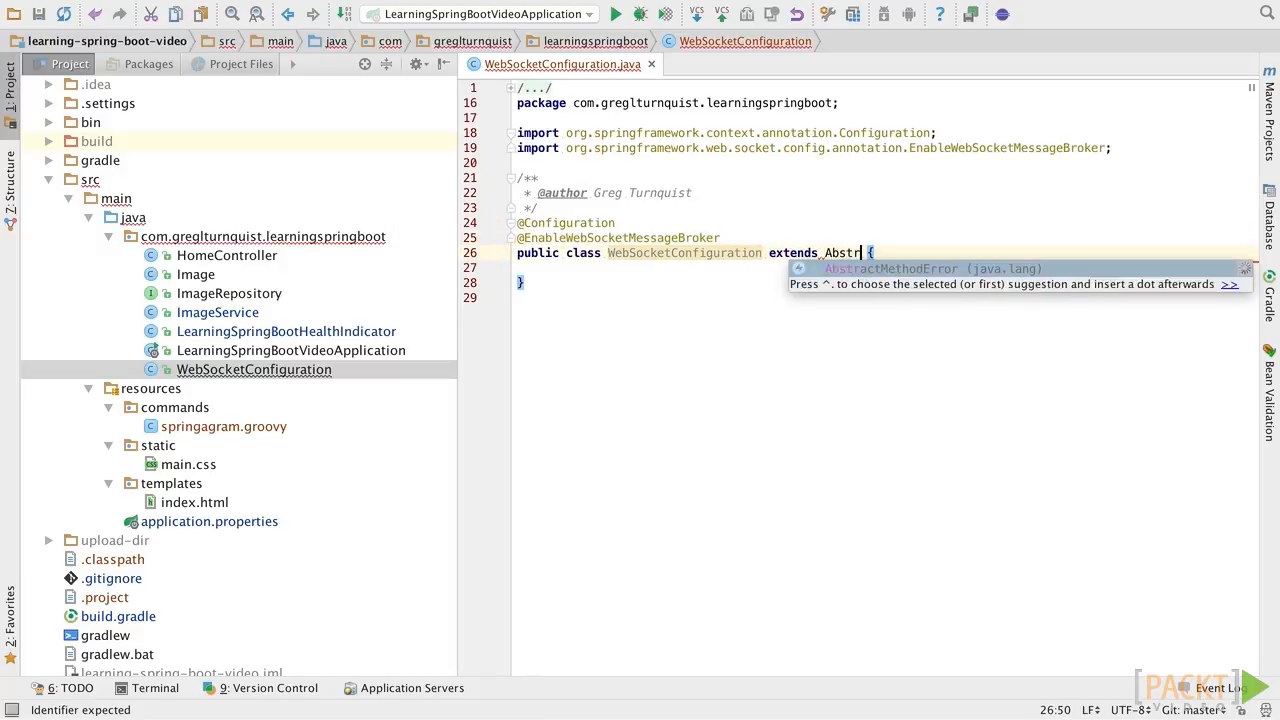
{"action": "type", "text": "WebSocketMessageBrokerConfigurer"}
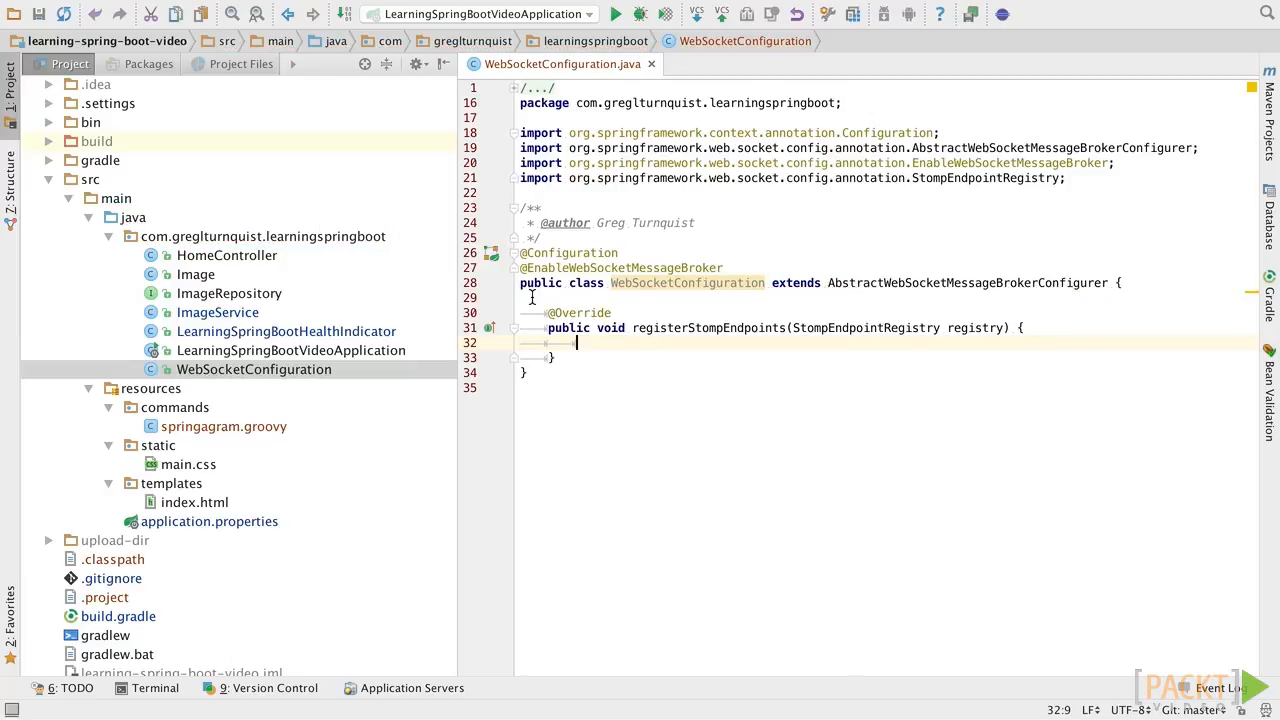
{"action": "double_click", "coordinate": [615, 267]}
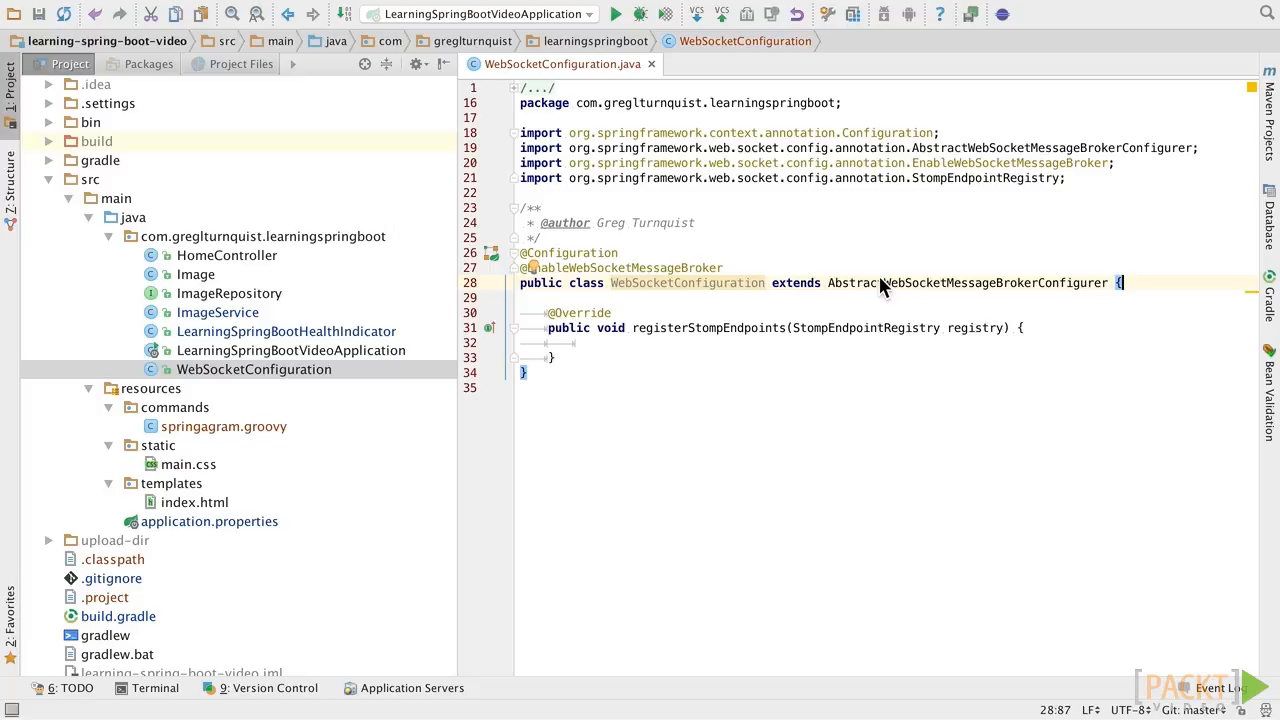
{"action": "mouse_move", "coordinate": [753, 299]}
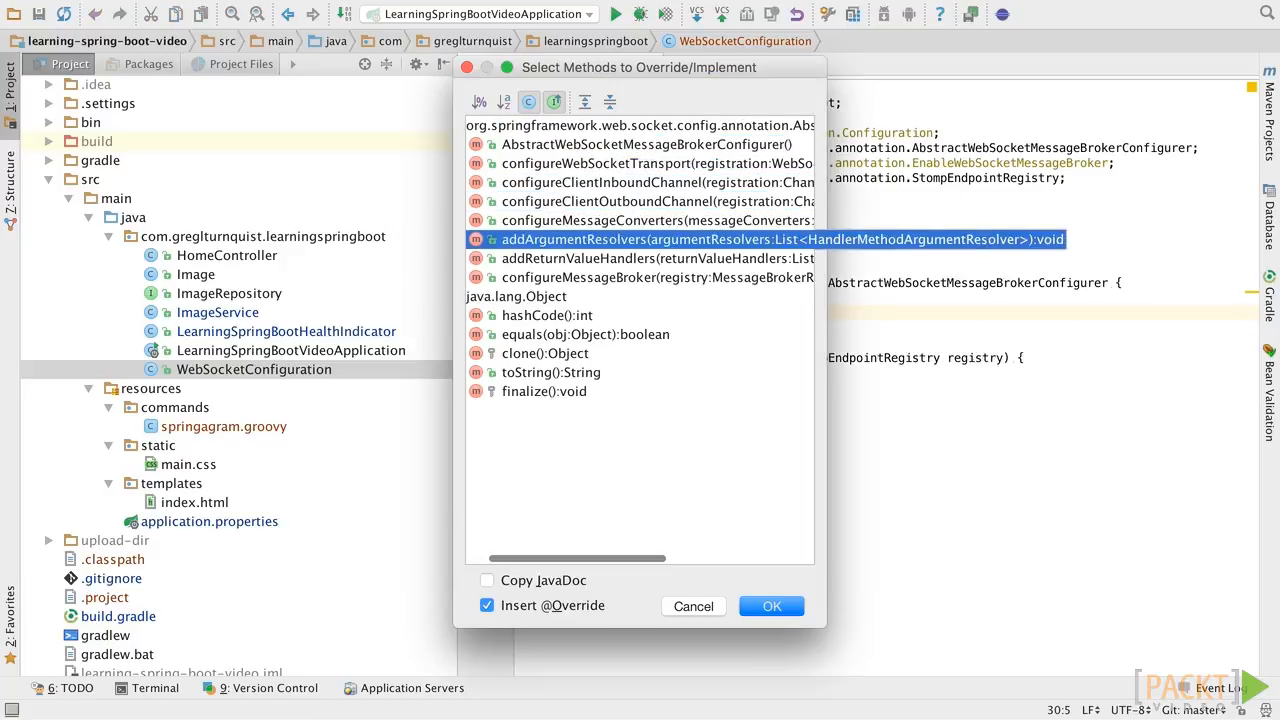
Override configureMessageBroker with enableSimpleBroker("/topic") and setApplicationDestinationPrefixes("/app").
{"action": "left_click", "coordinate": [771, 606]}
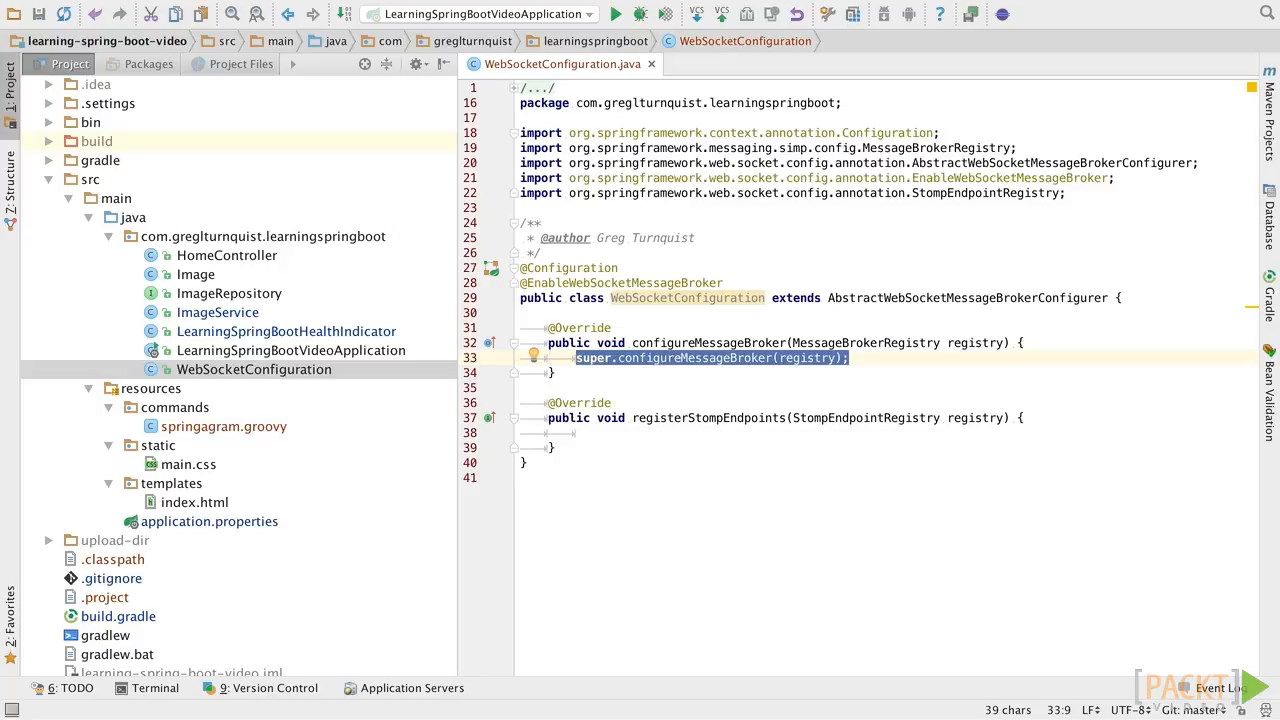
{"action": "type", "text": "registry.enableSimpleBroker(\"/topic\"); // prefix to target the bro"}
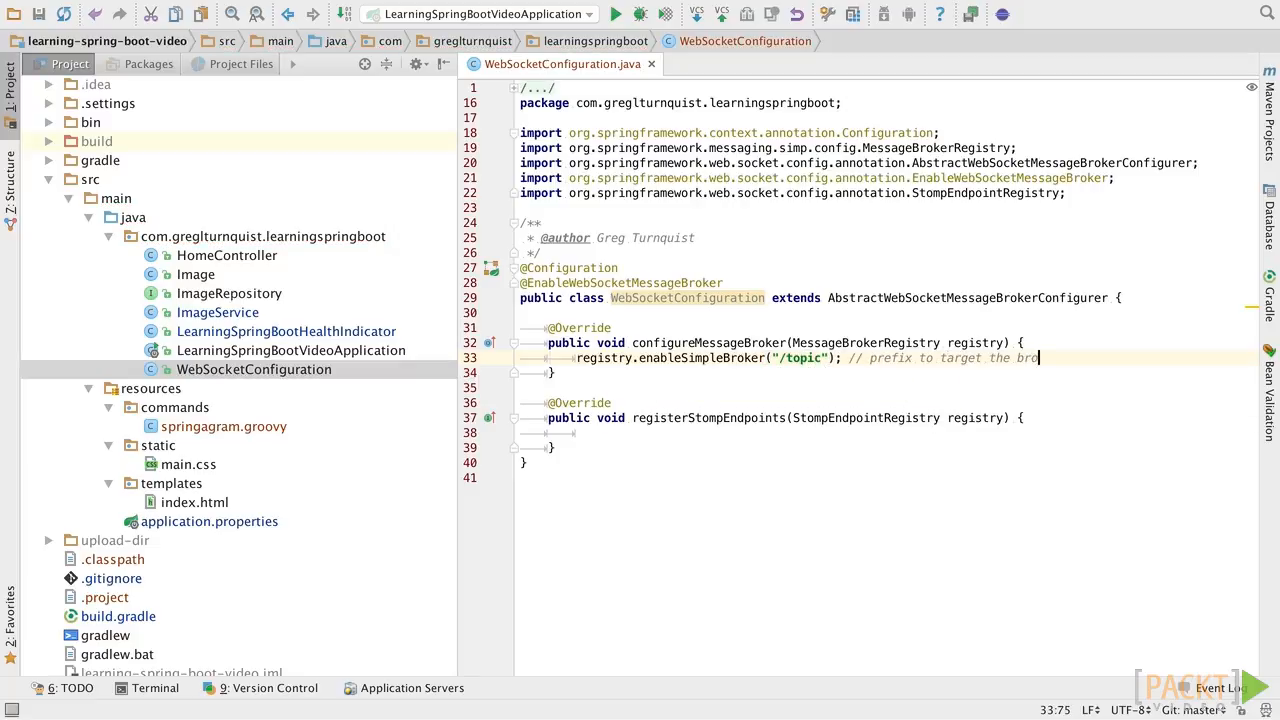
{"action": "type", "text": "ker"}
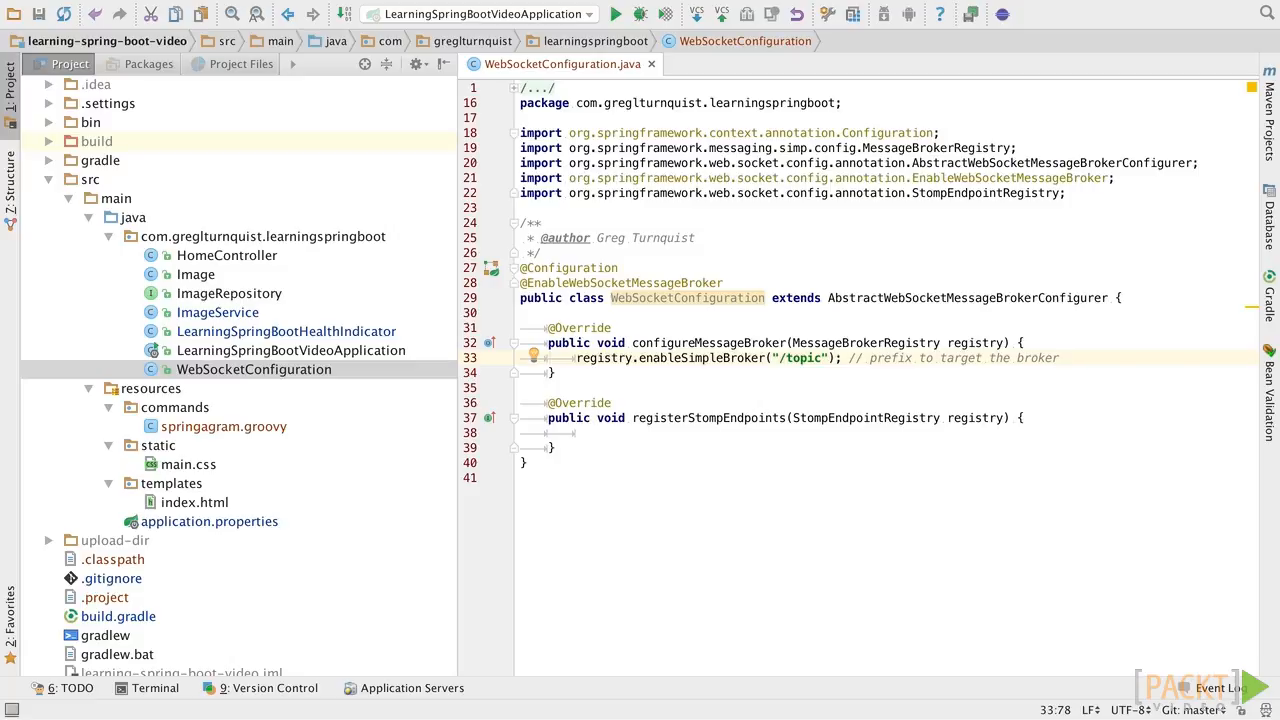
{"action": "type", "text": "registry.setApplicationDestinationPrefixes(\"/app\"); // prefix to target application"}
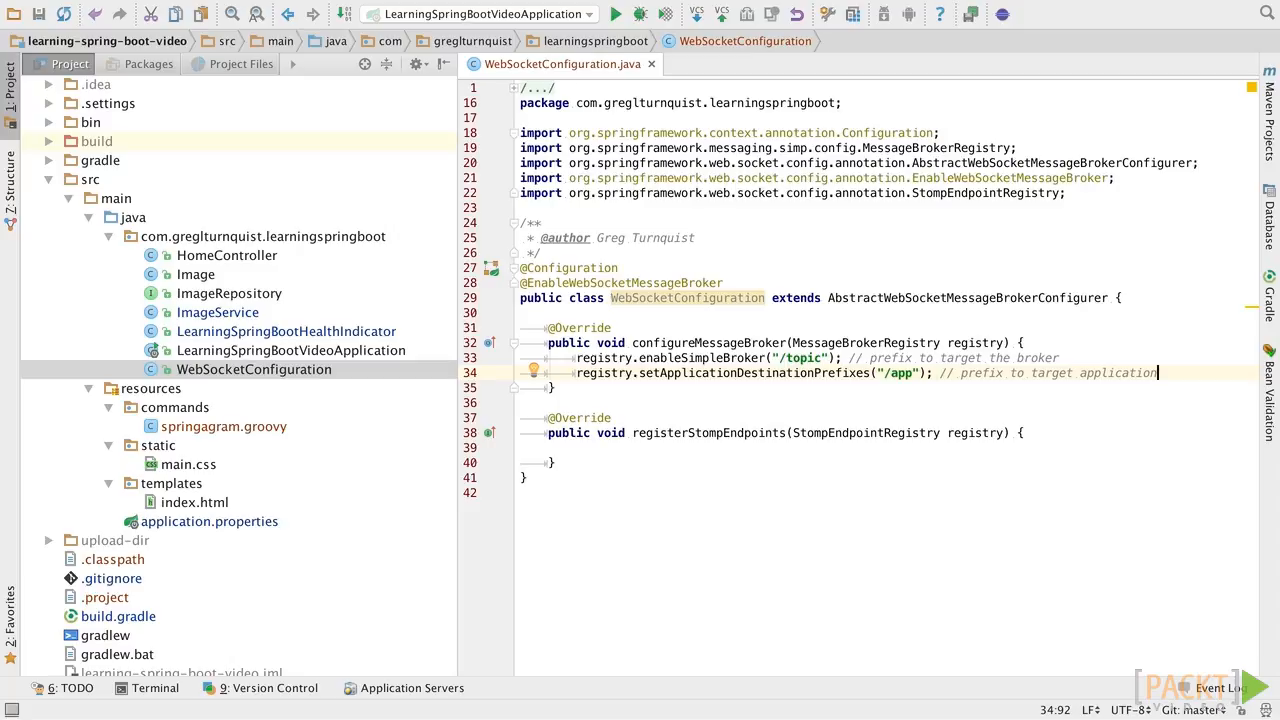
{"action": "mouse_move", "coordinate": [468, 473]}
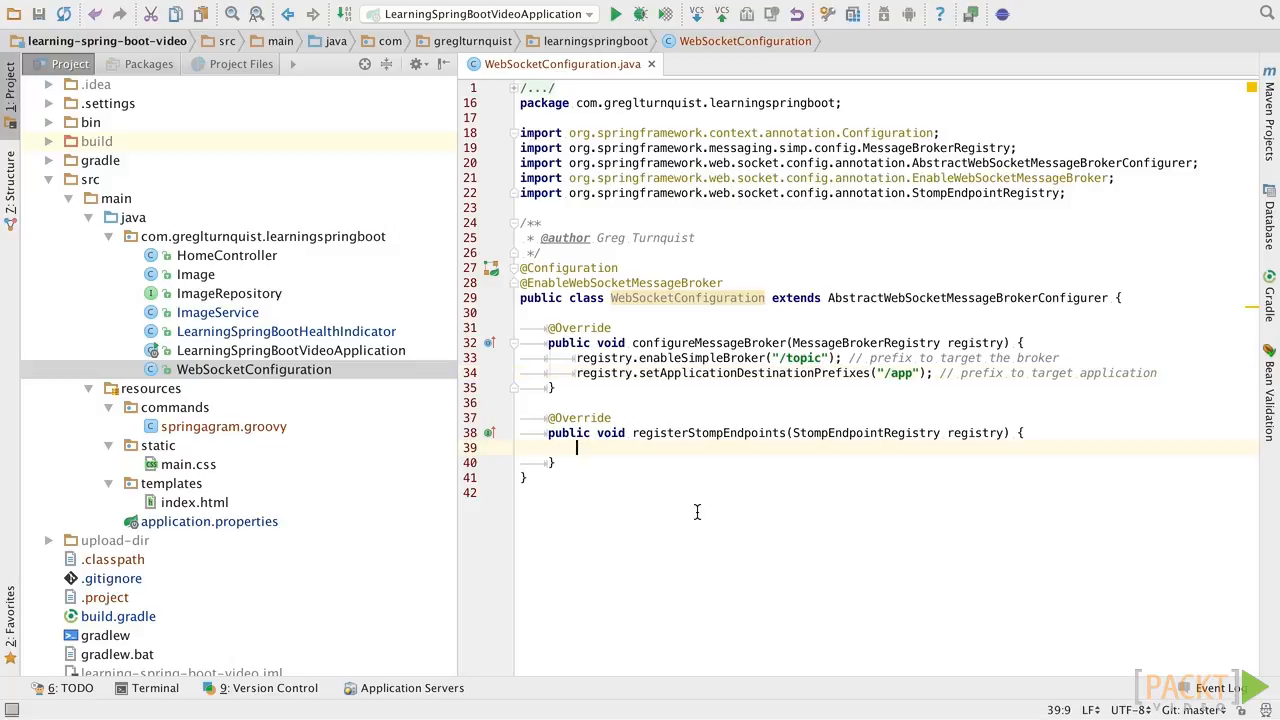
Add registry.addEndpoint("/imageMessages").withSockJS() inside registerStompEndpoints.
{"action": "type", "text": "registry."}
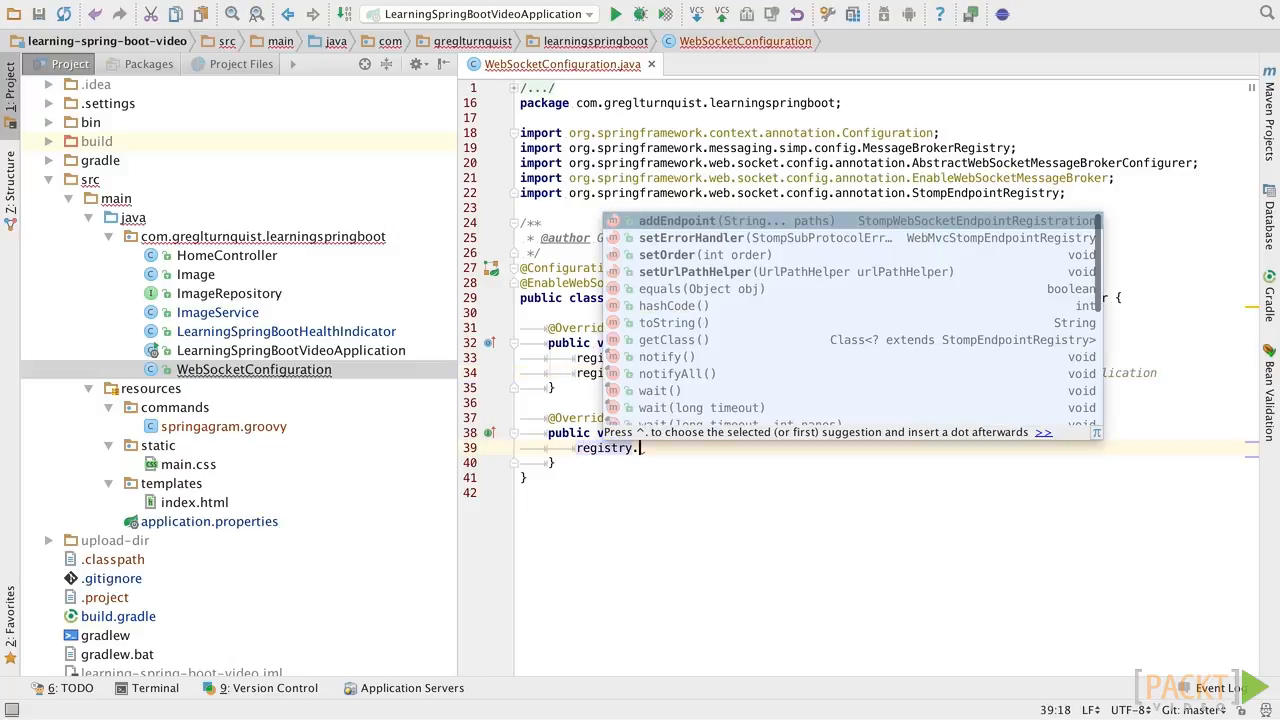
{"action": "left_click", "coordinate": [676, 220]}
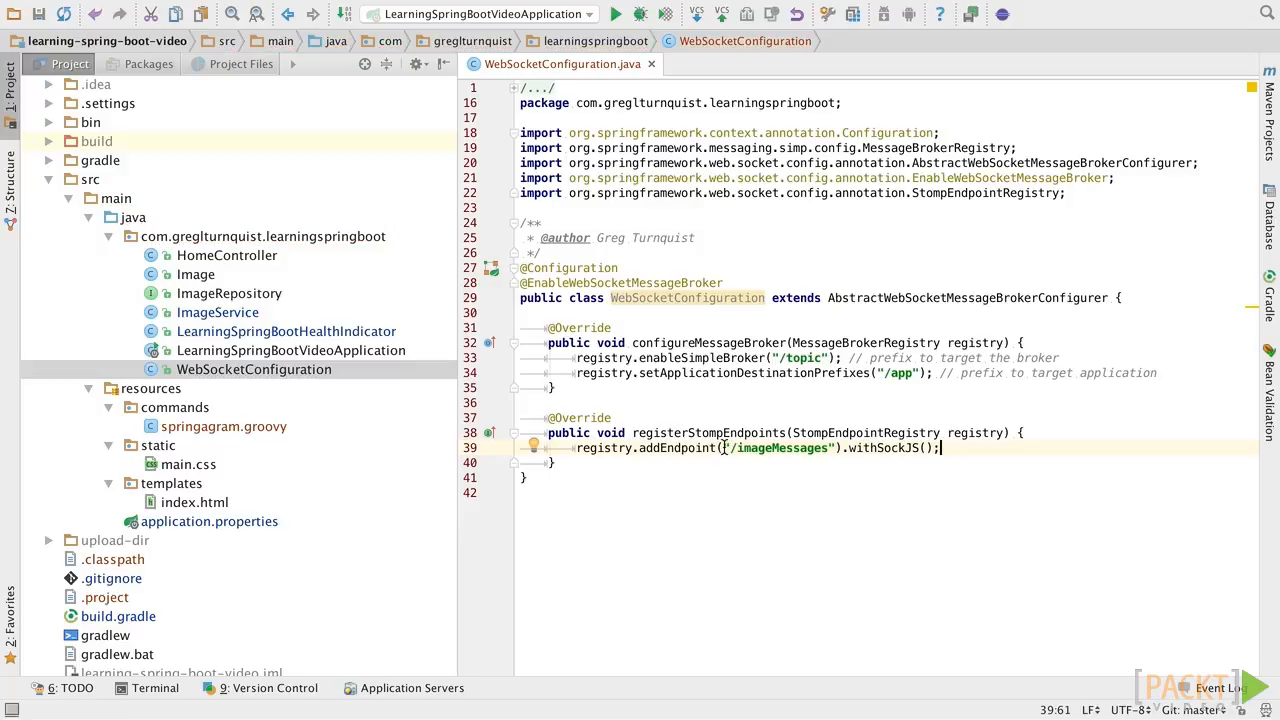
{"action": "double_click", "coordinate": [778, 448]}
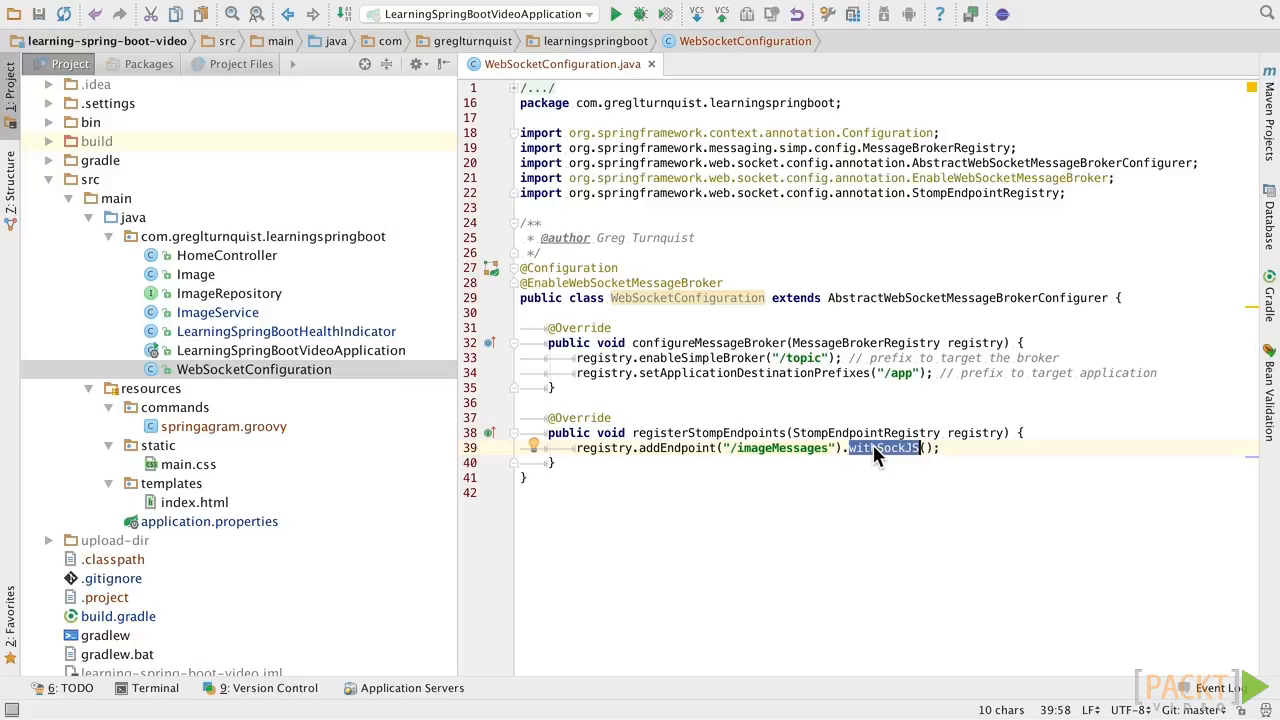
{"action": "left_click", "coordinate": [940, 448]}
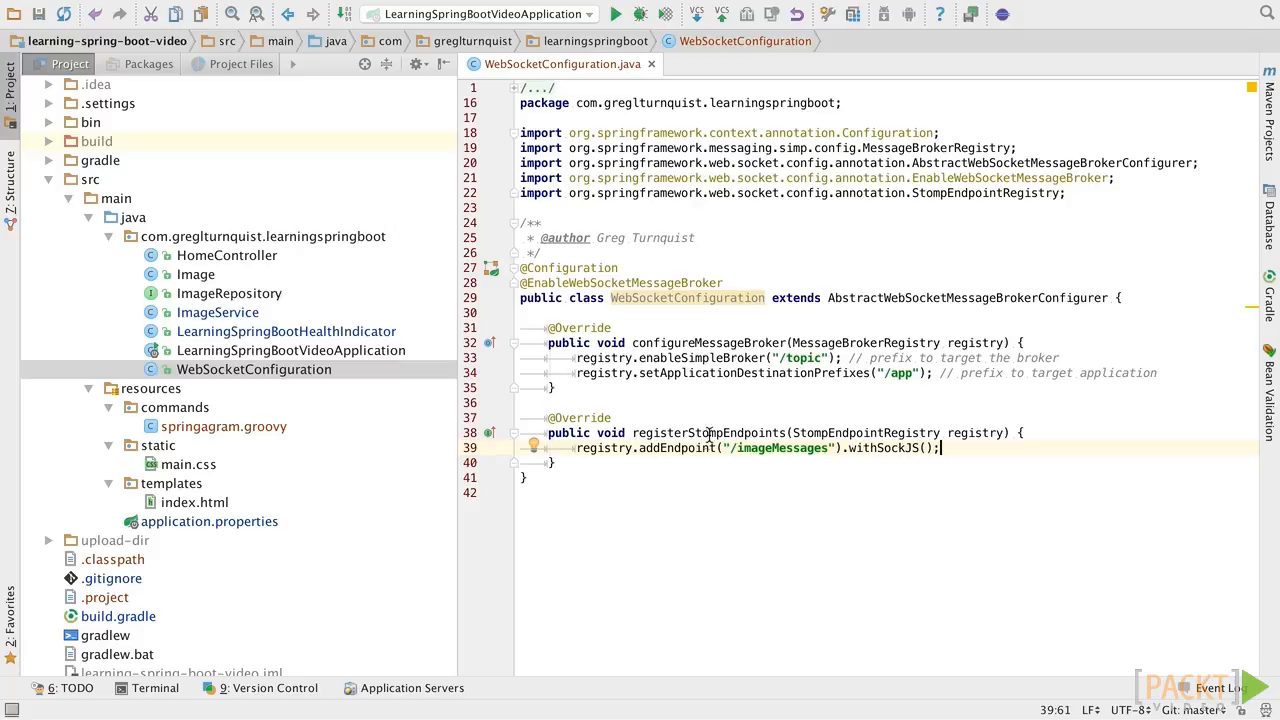
{"action": "double_click", "coordinate": [706, 432]}
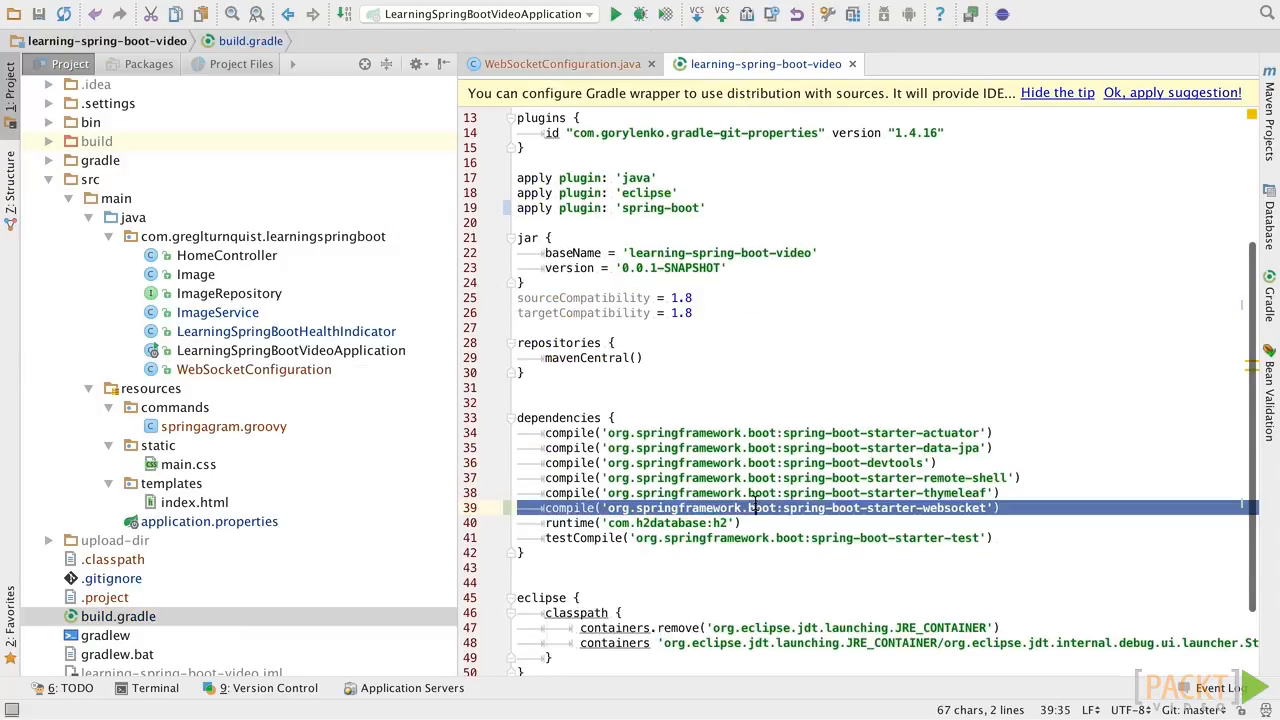
{"action": "left_click", "coordinate": [563, 63]}
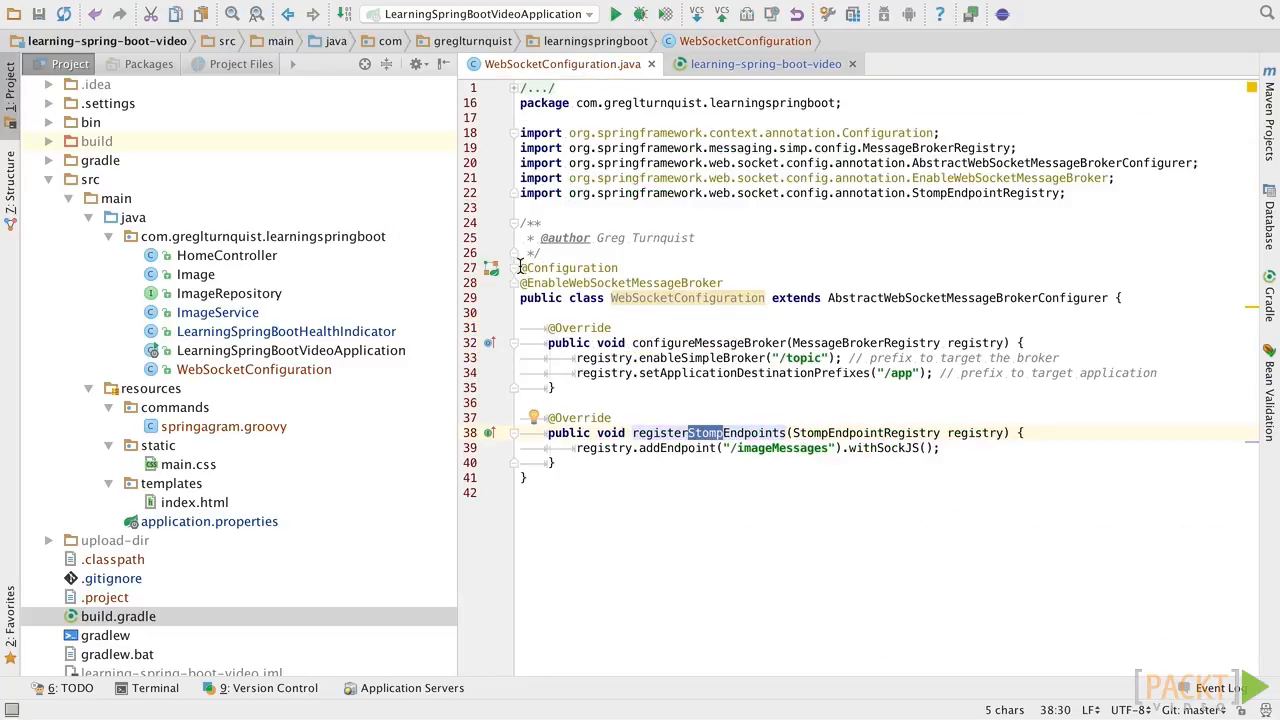
{"action": "left_click", "coordinate": [690, 342]}
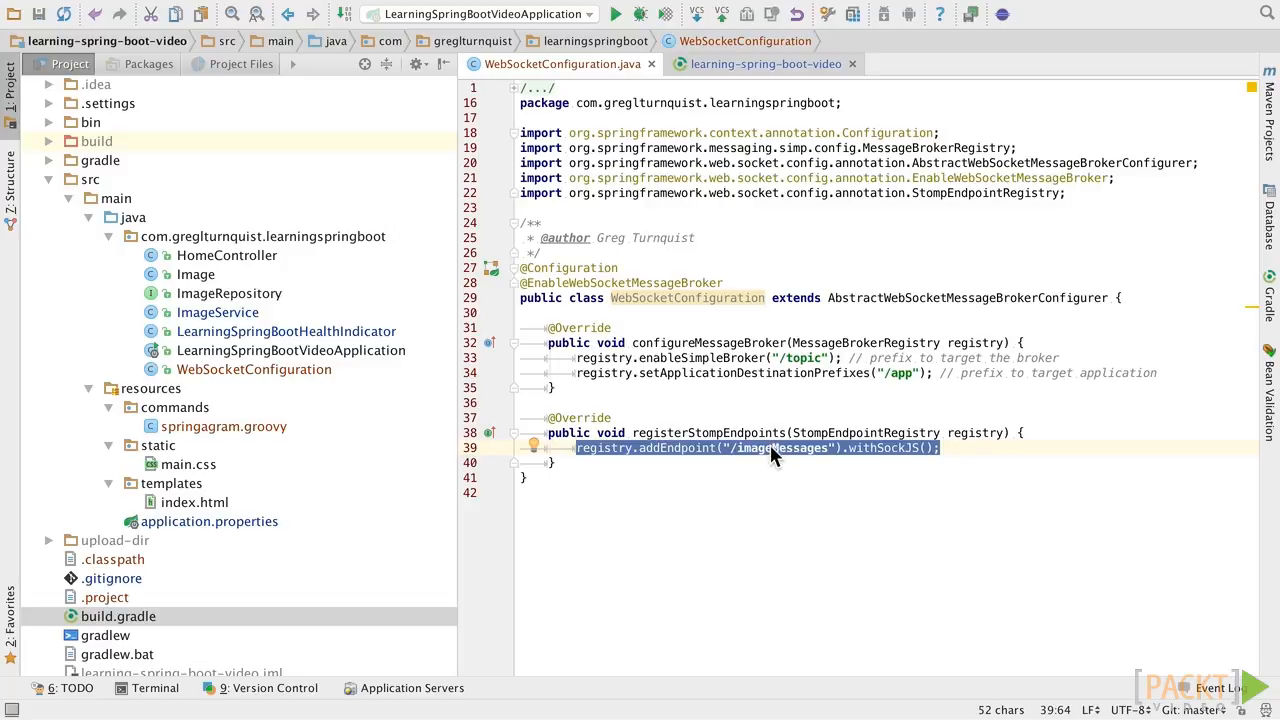
{"action": "double_click", "coordinate": [783, 448]}
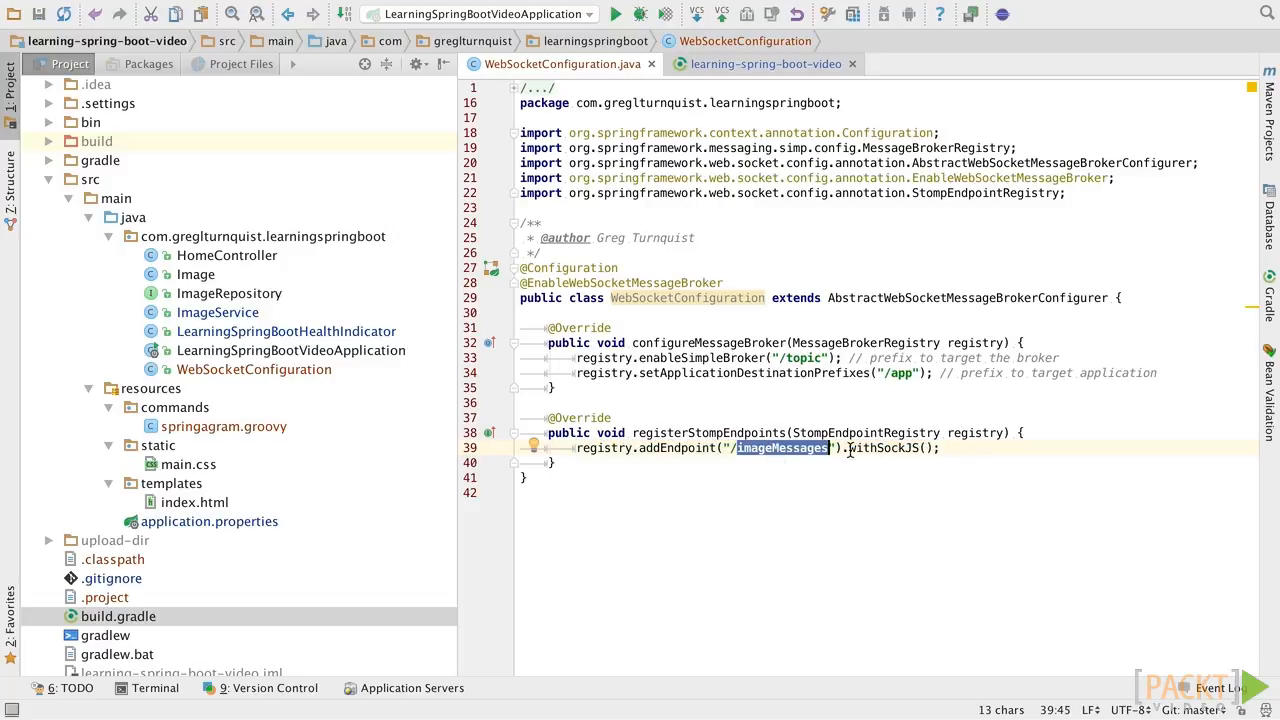